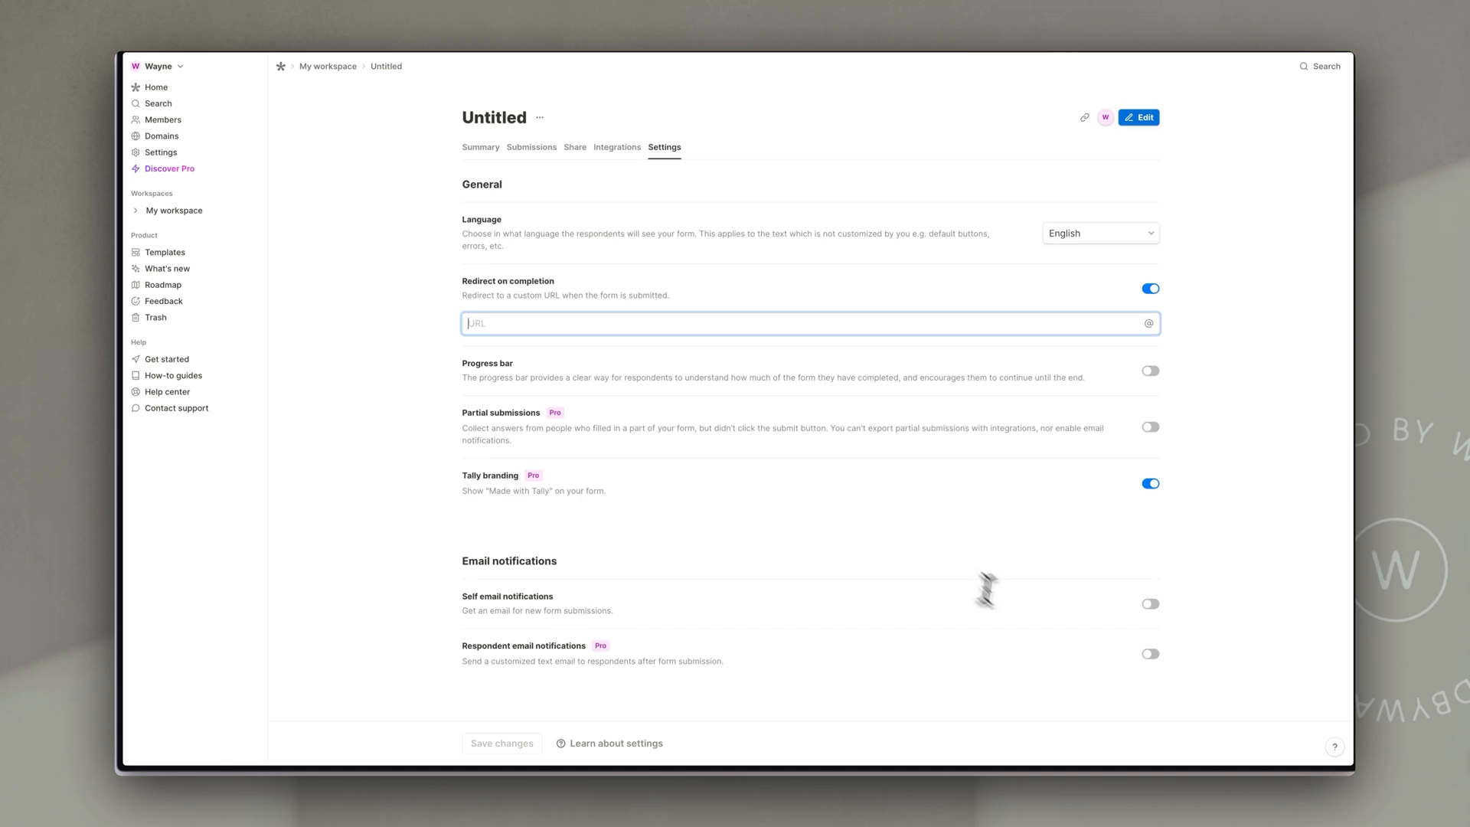
pyautogui.scroll(-3)
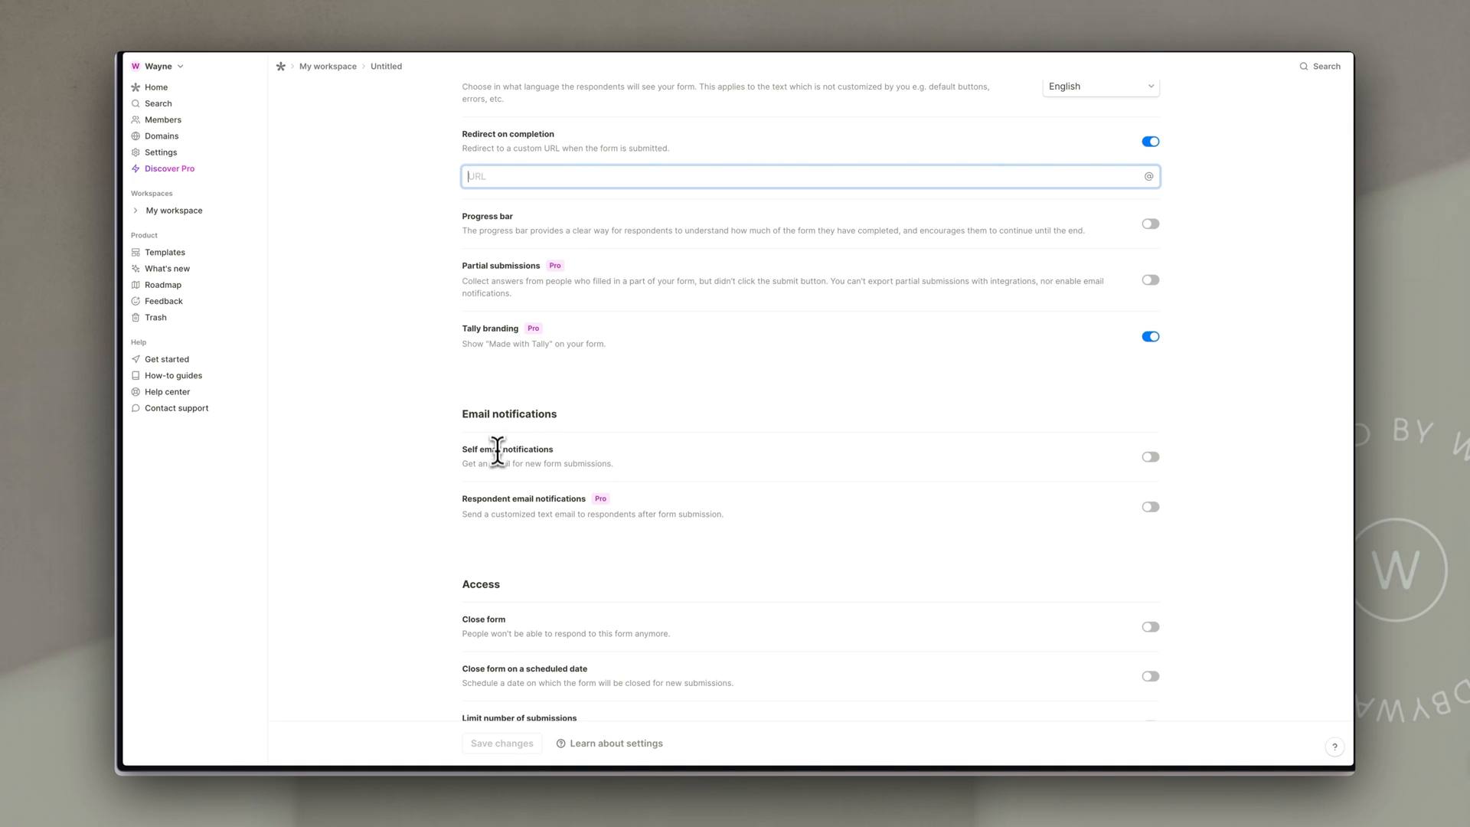
pyautogui.moveTo(1151, 461)
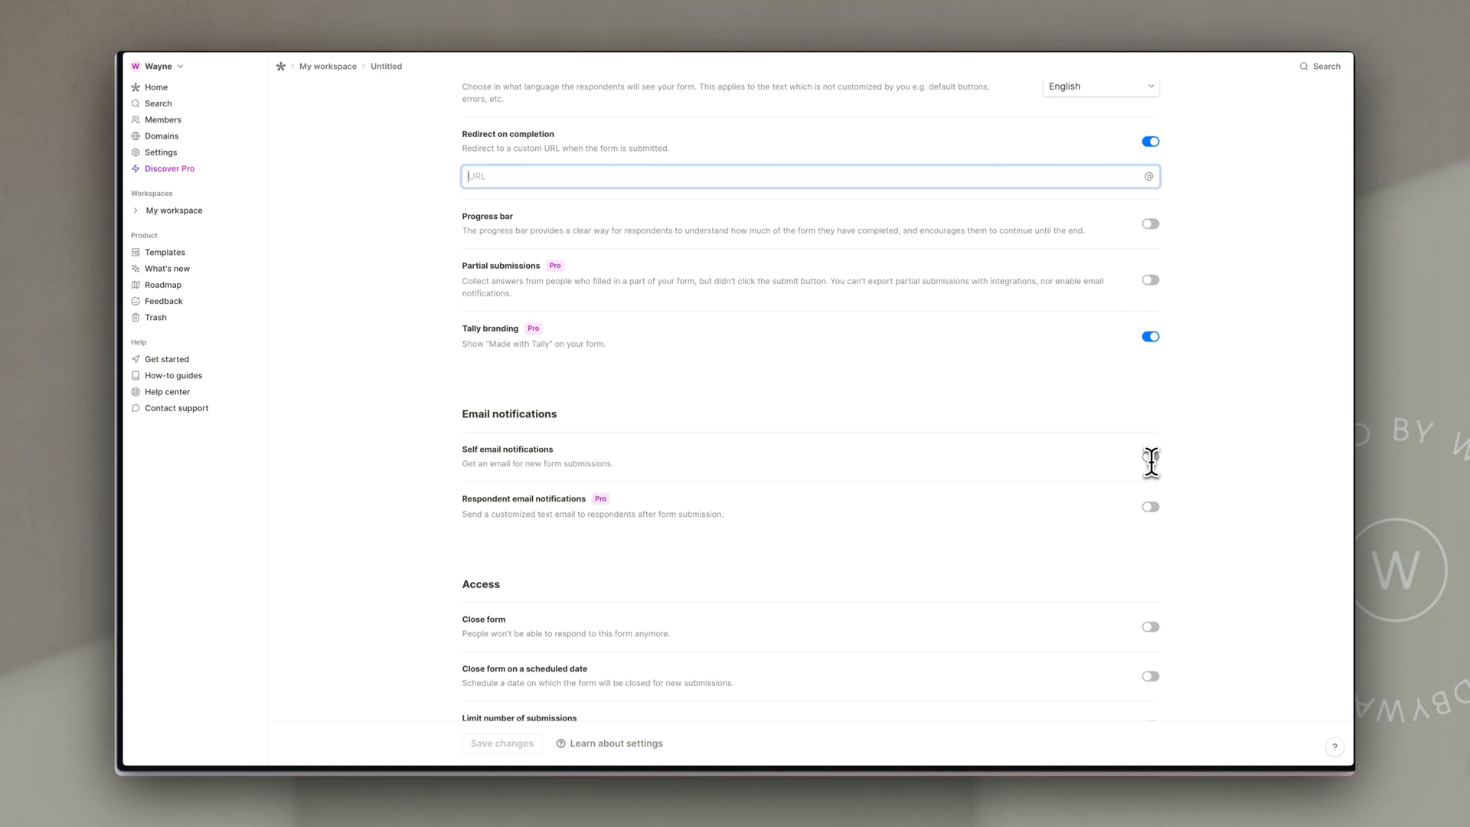